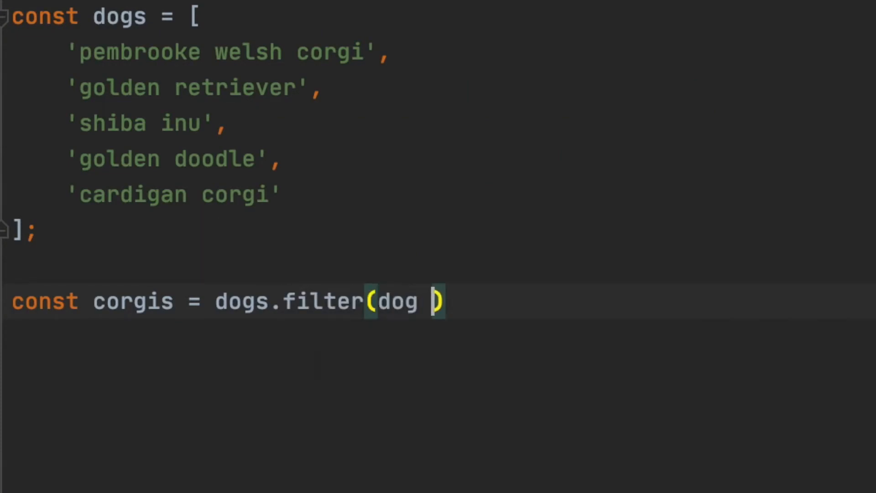
# - Write the arrow function dog => dog.includes('corgi') inside dogs.filter()
pyautogui.write('=> dog')
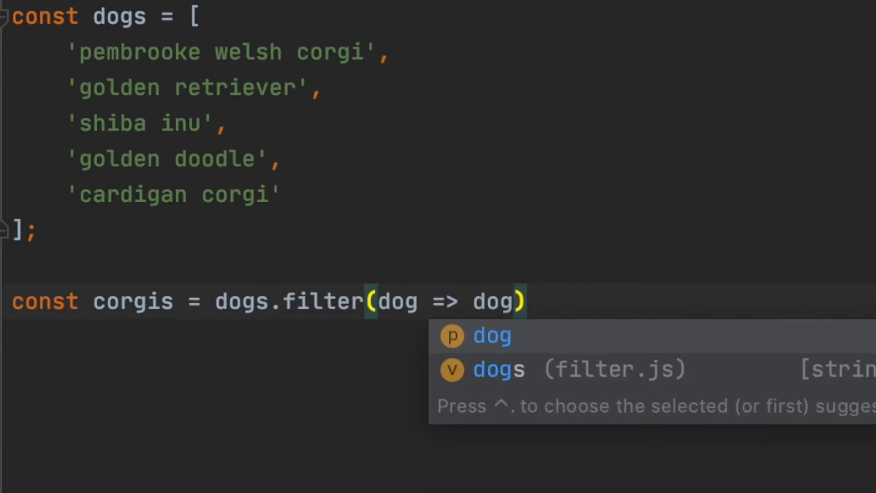
pyautogui.write('.in')
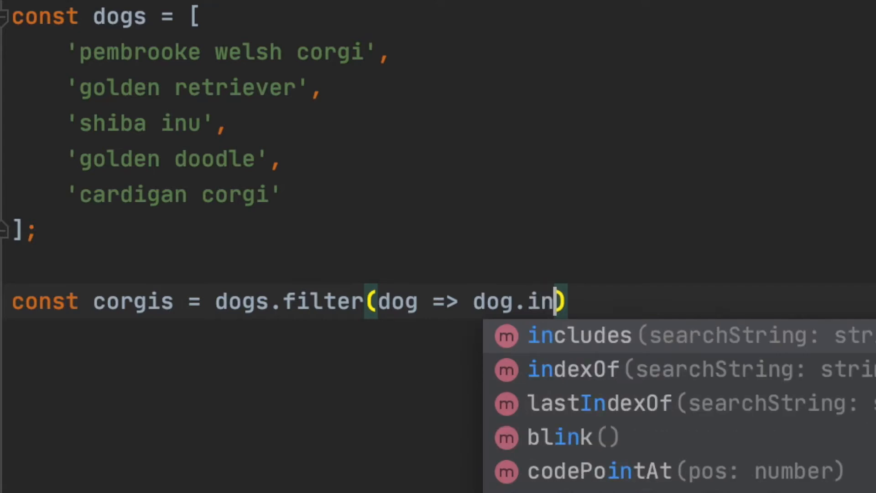
pyautogui.click(578, 335)
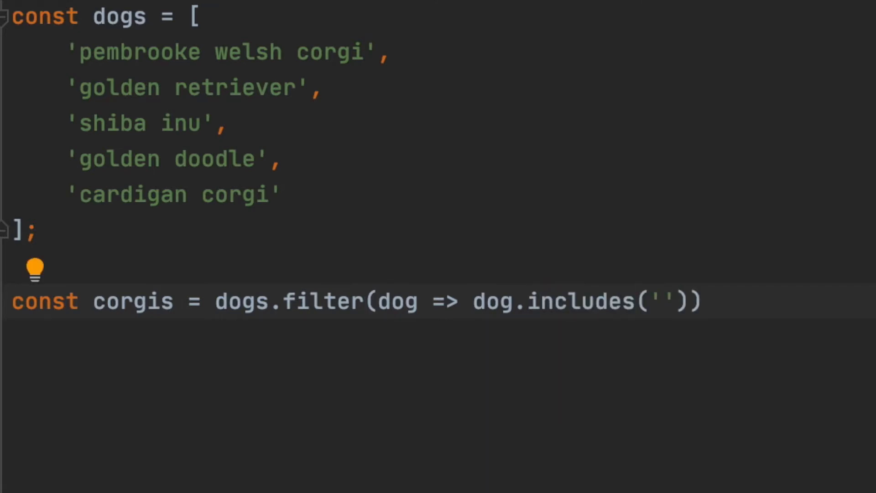
pyautogui.write('corgi')
pyautogui.write('node fi')
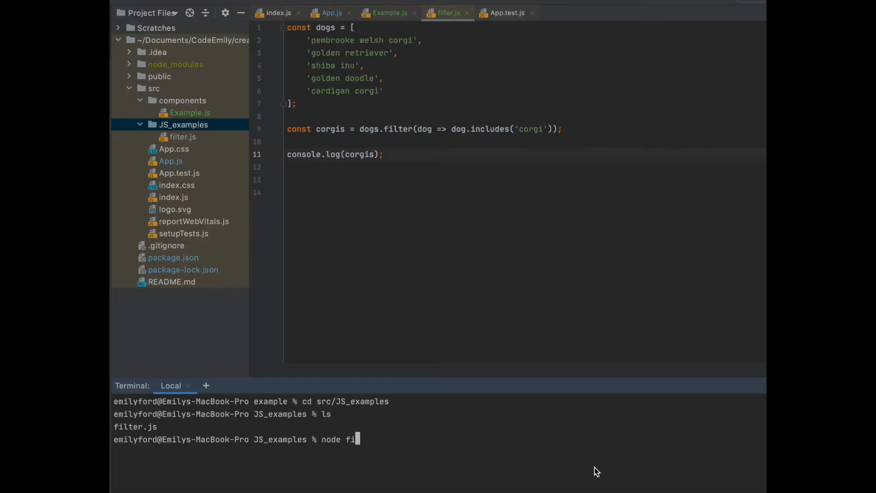
# - Complete the node filter.js command in the terminal to run the corgi filter
pyautogui.press('Return')
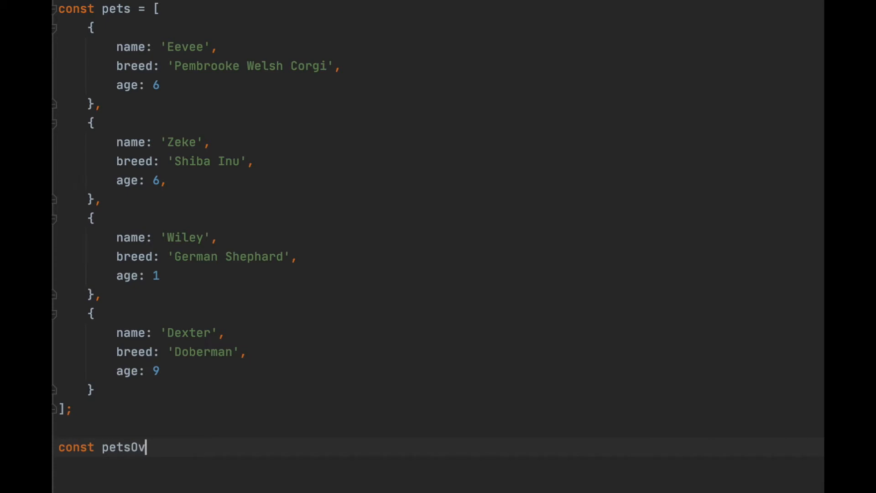
# - Write const petsOverFive = pets.filter(pet => pet.age > 5); and start console.log(pe
pyautogui.write('erFive = pets.filter(pet =.')
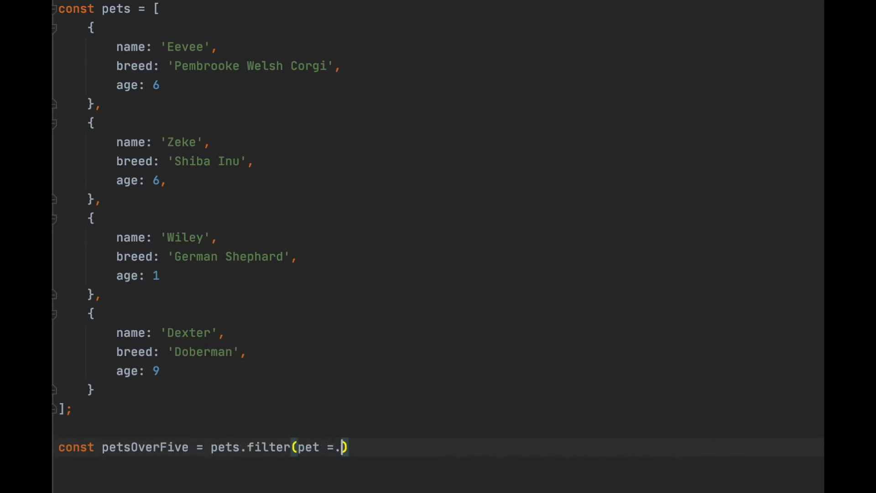
pyautogui.write('> pet.')
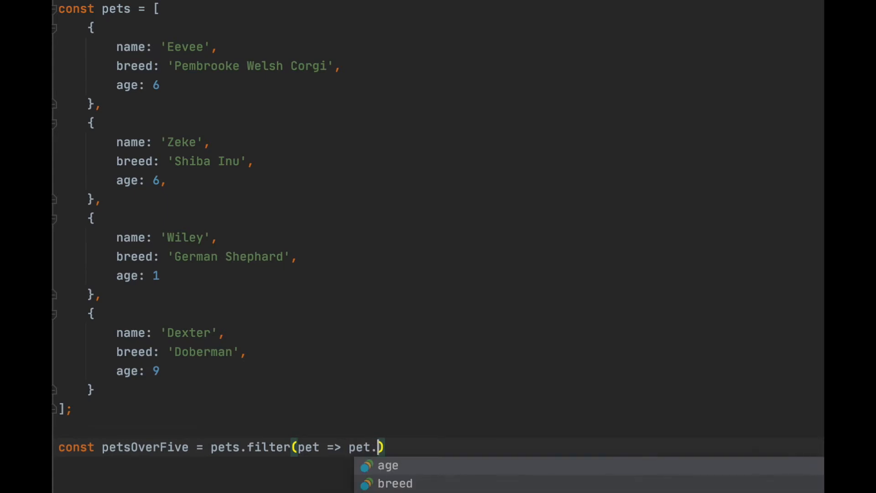
pyautogui.write('age > 5);')
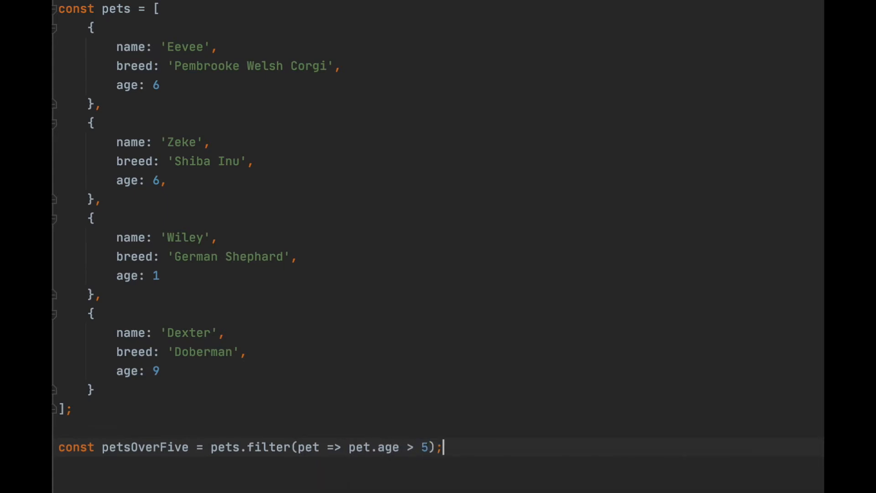
pyautogui.write('console.log(petsOverFive);')
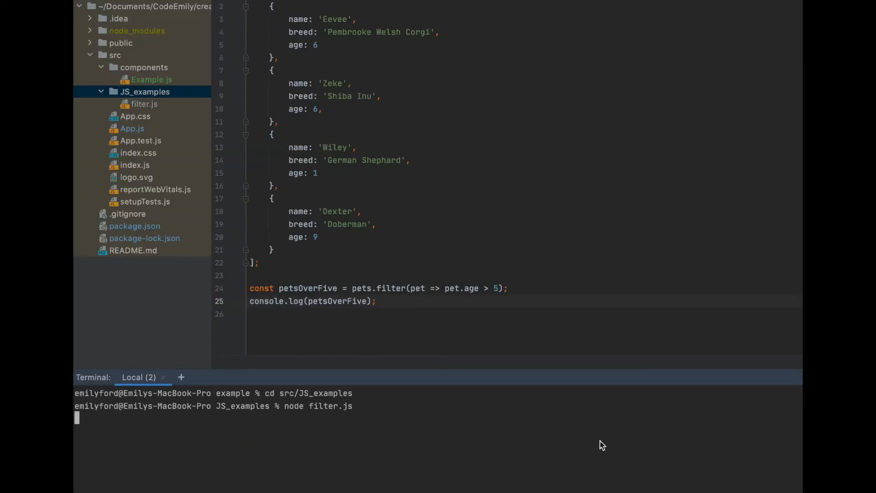
# - Run node filter.js so Eevee, Zeke and Dexter are printed as the pets over five
pyautogui.press('Return')
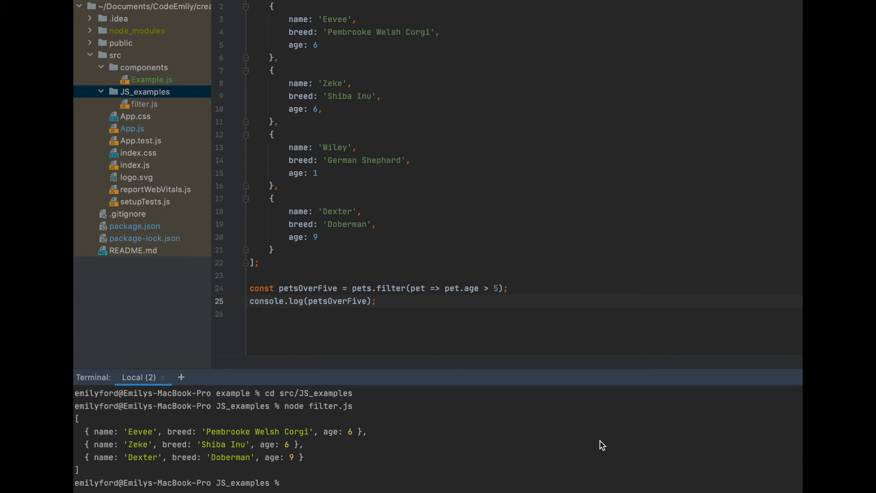